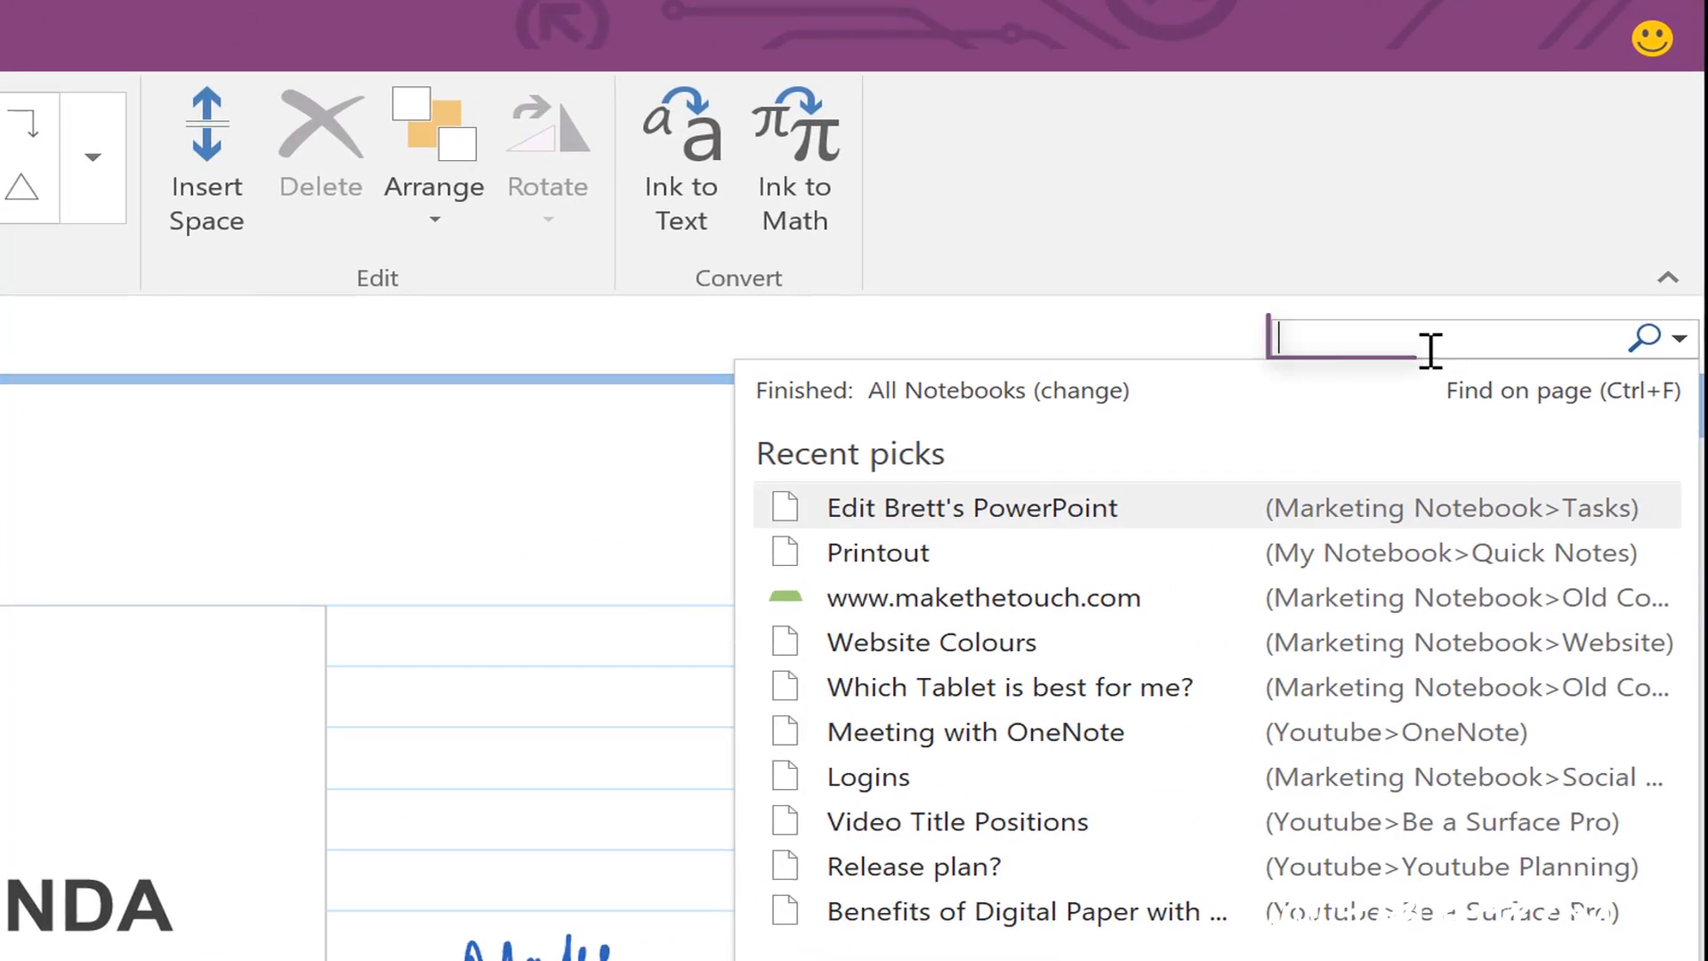
Search notebooks for 'Agenda' and open the Agenda page to see both highlighted matches.
{"action": "type", "text": "Agenda"}
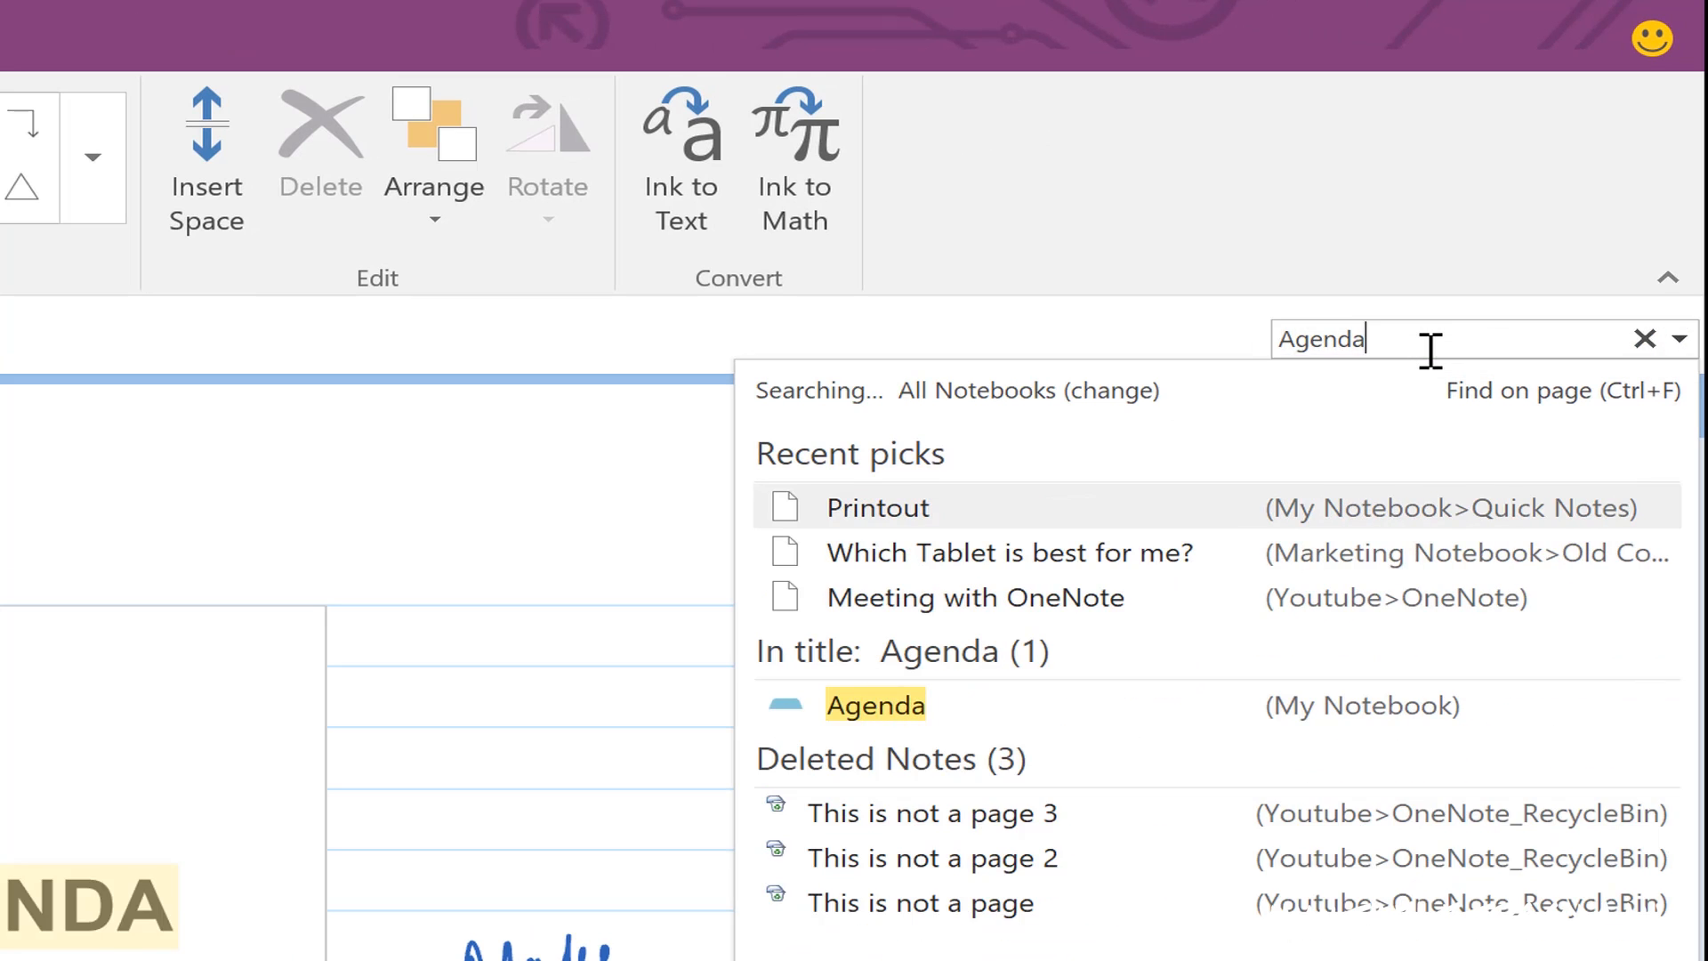
{"action": "left_click", "coordinate": [874, 704]}
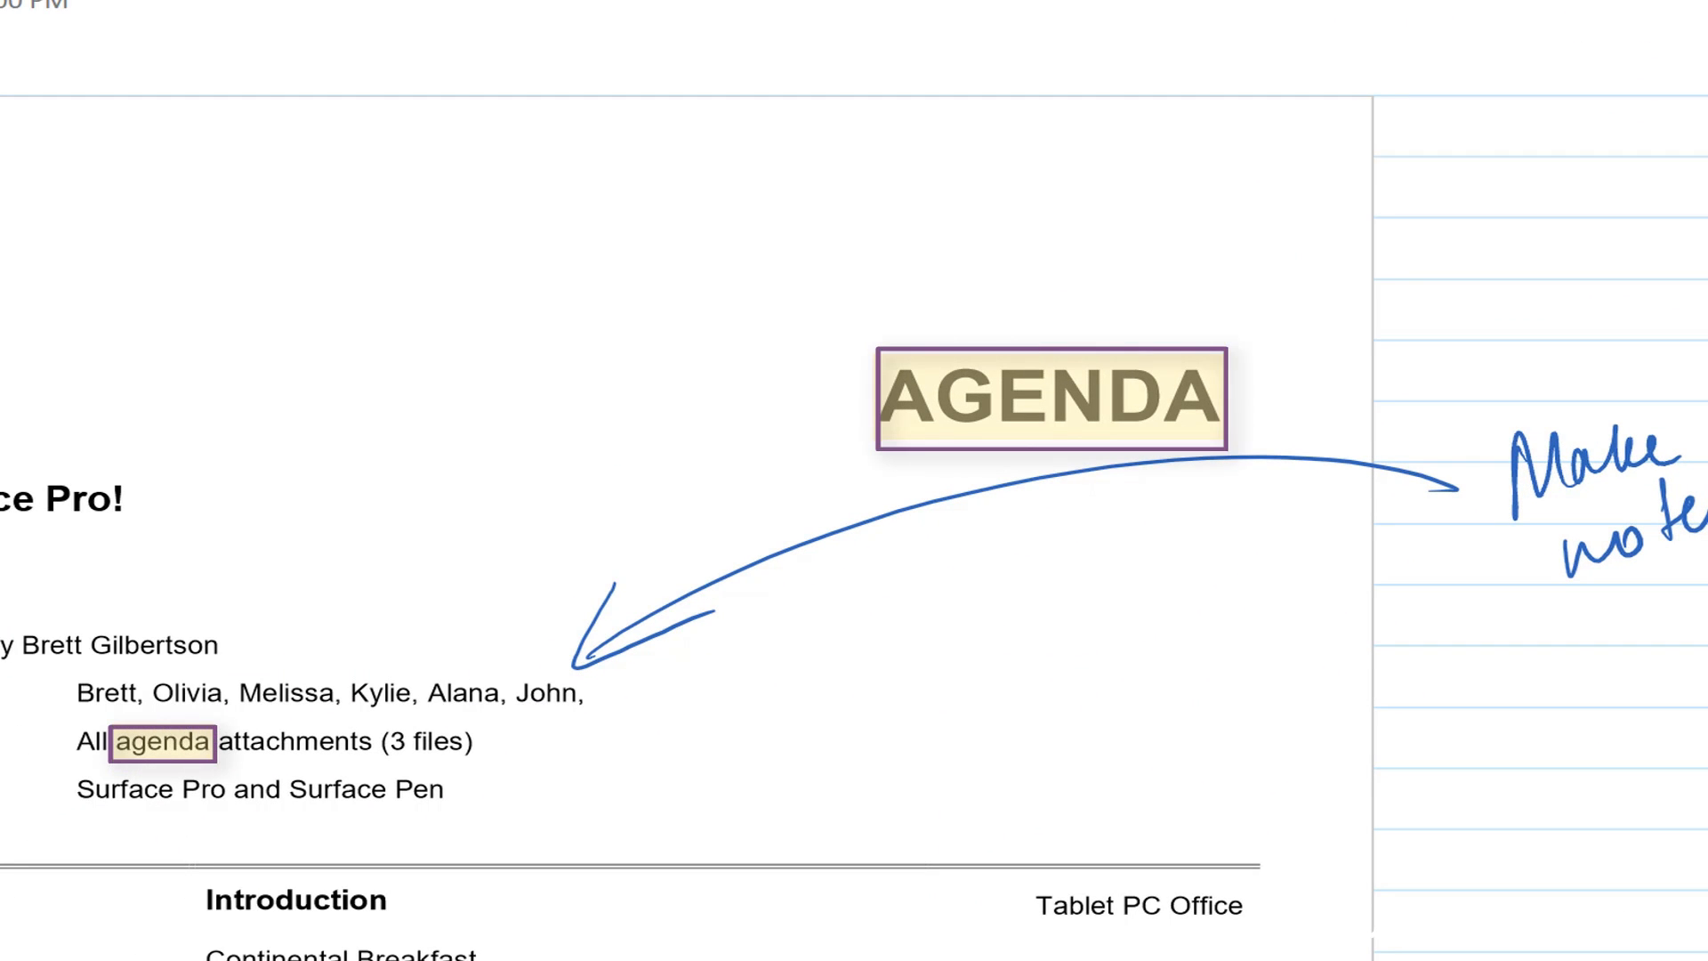